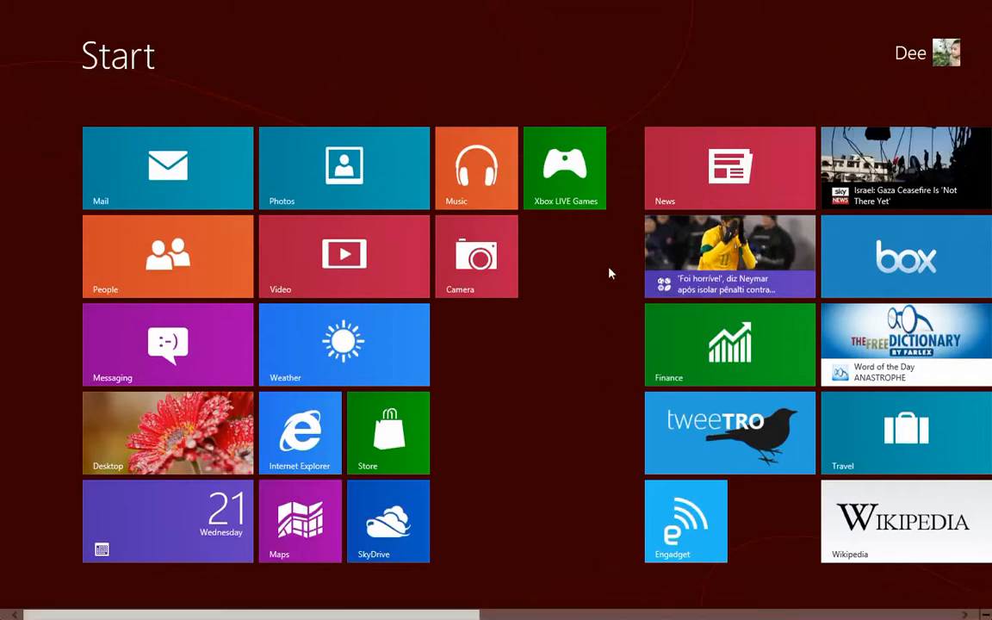
mouse_move(882, 66)
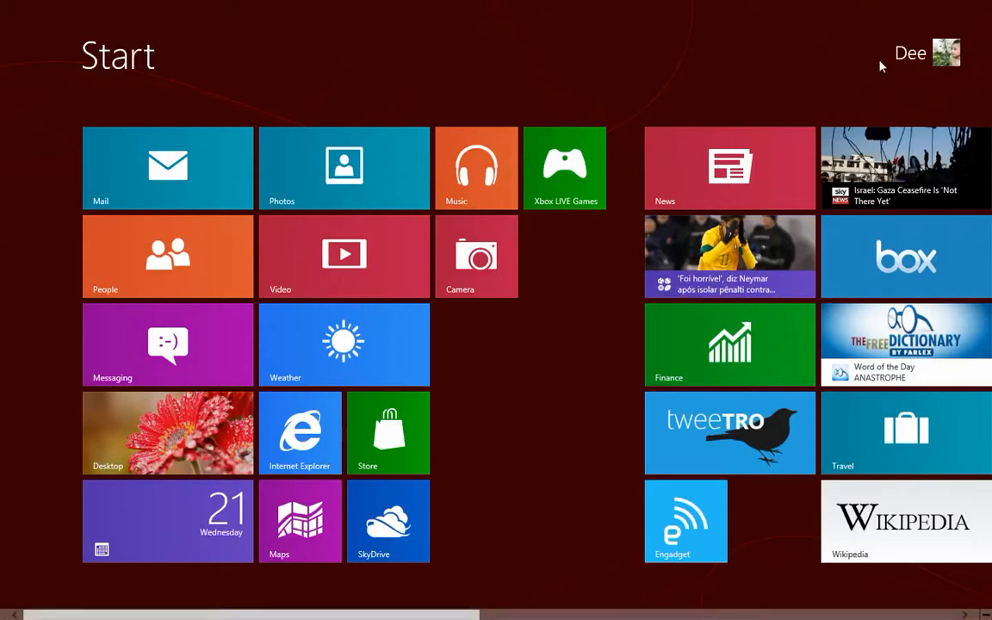
Lock the PC from the account menu on the Start screen
left_click(910, 52)
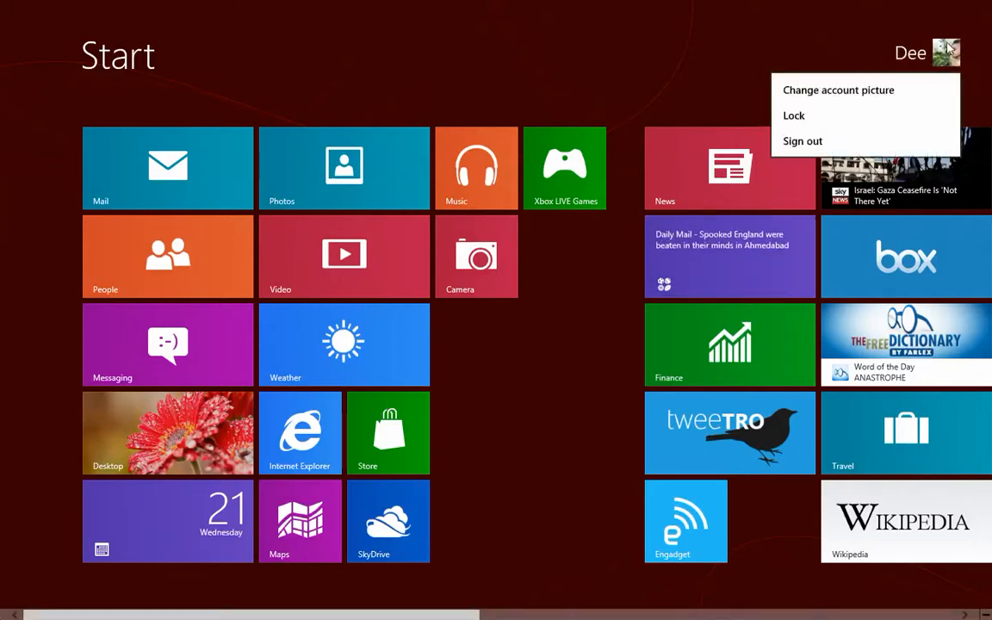
left_click(794, 115)
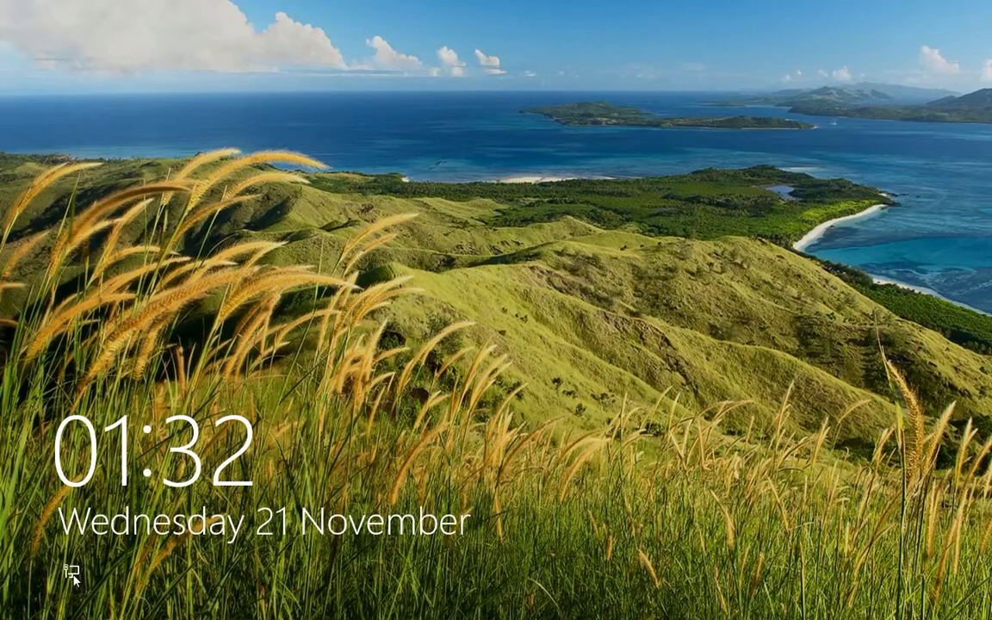
mouse_move(93, 576)
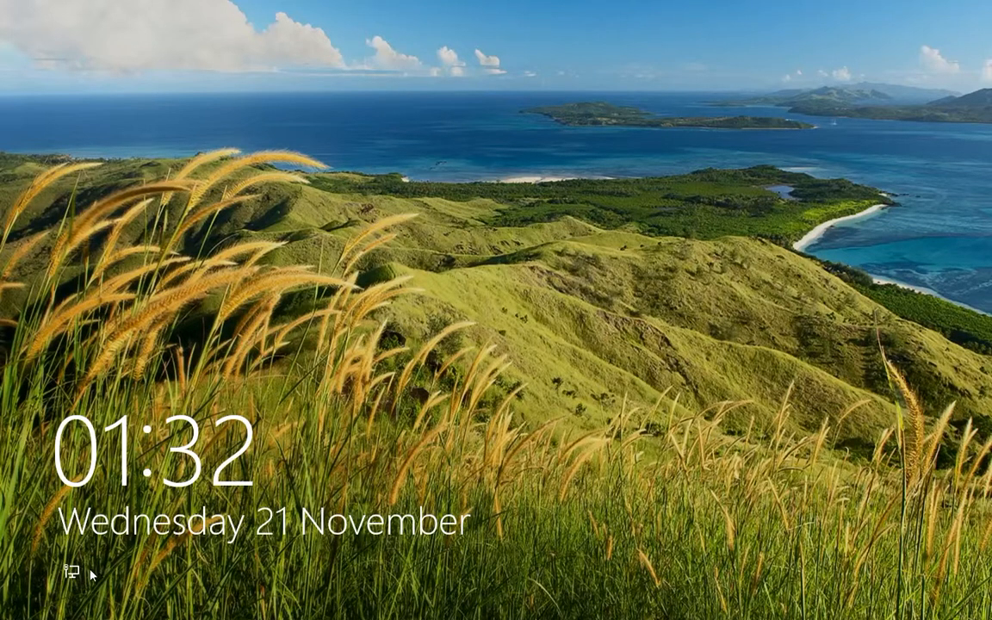
mouse_move(400, 526)
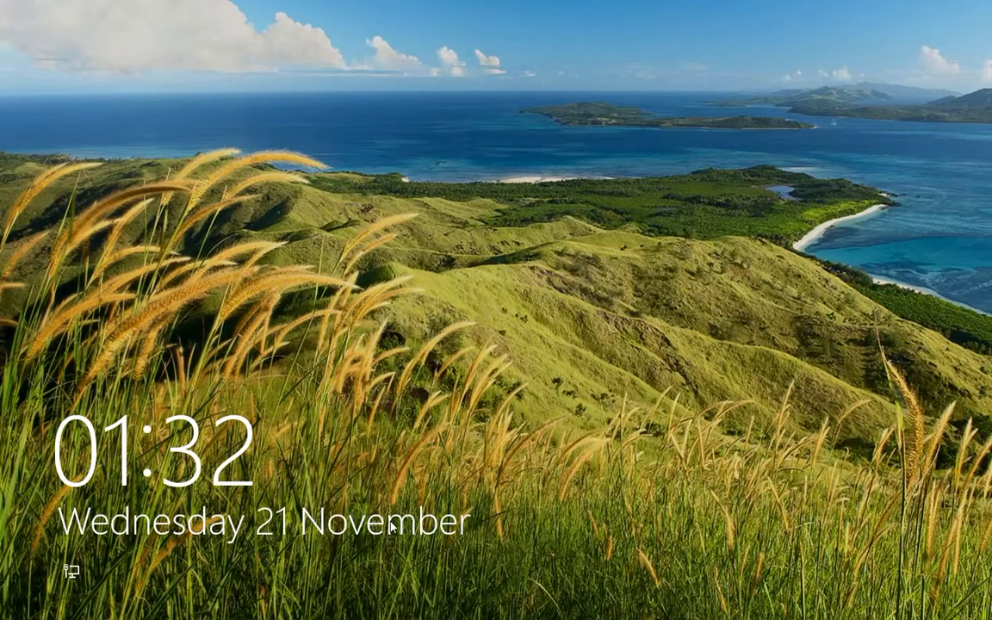
mouse_move(108, 575)
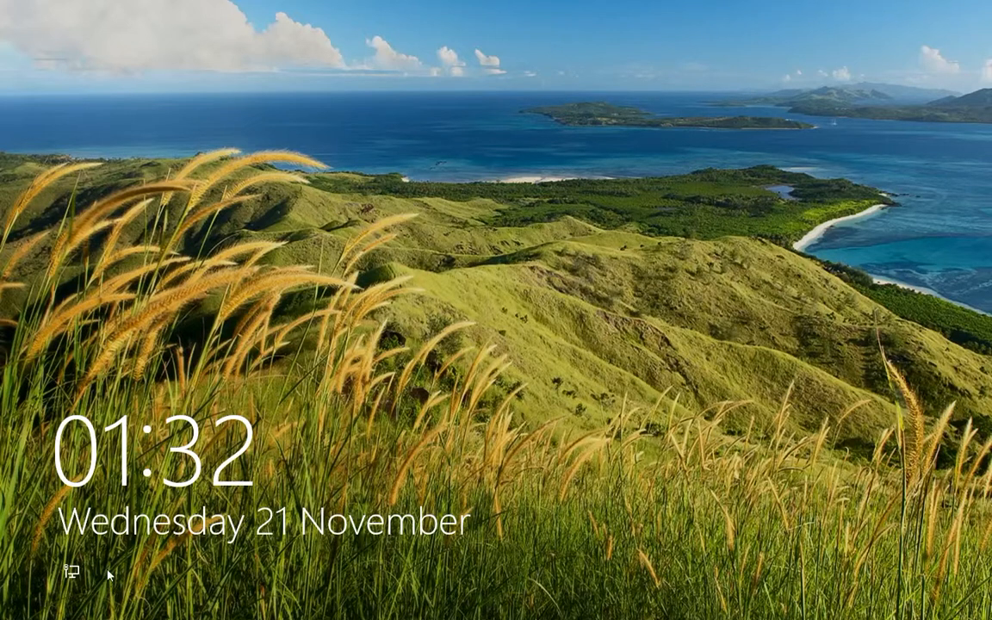
mouse_move(163, 572)
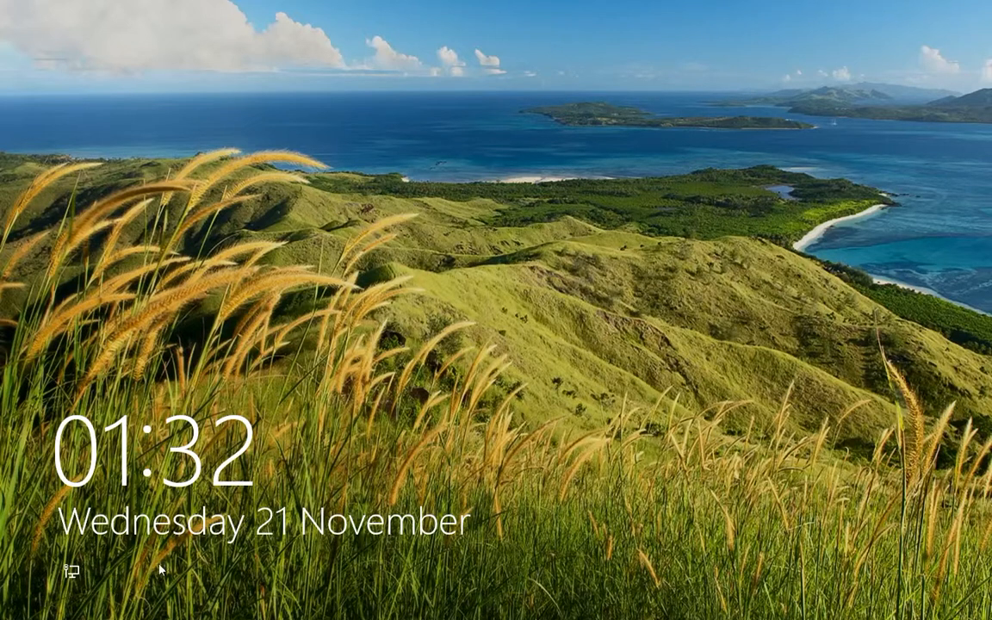
mouse_move(239, 579)
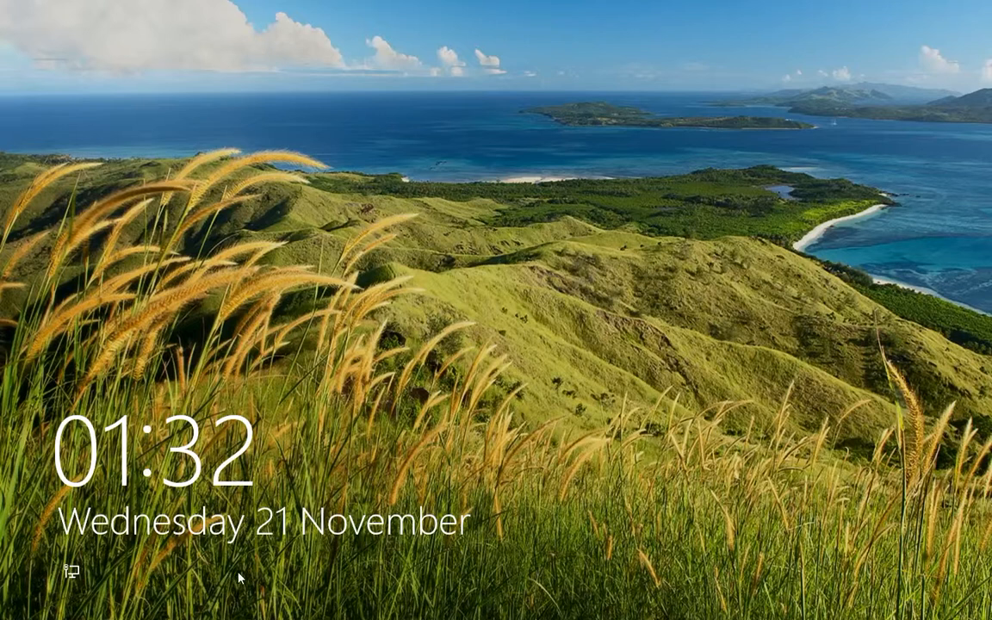
mouse_move(192, 584)
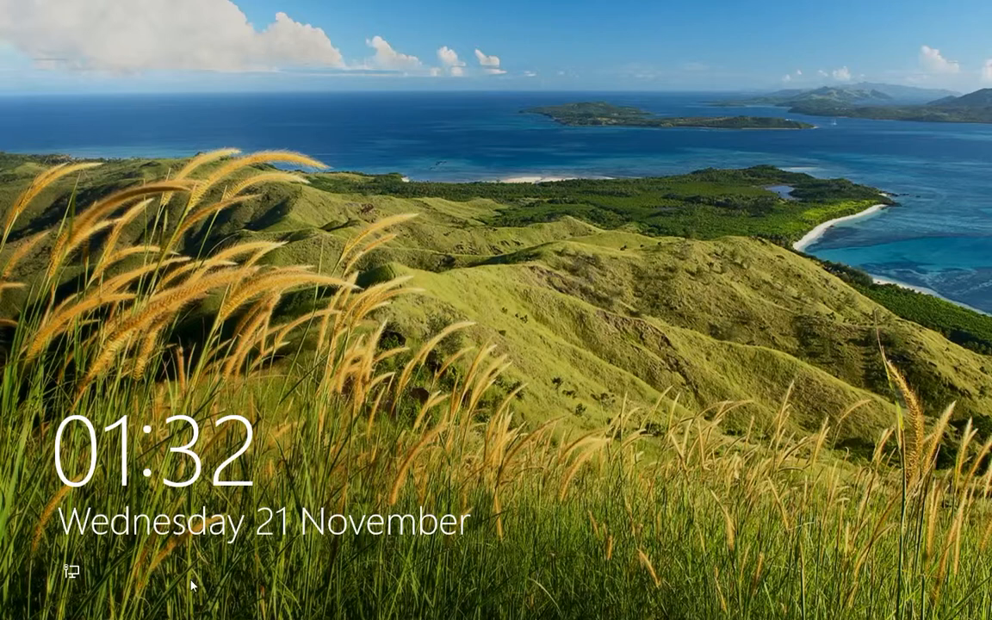
mouse_move(201, 581)
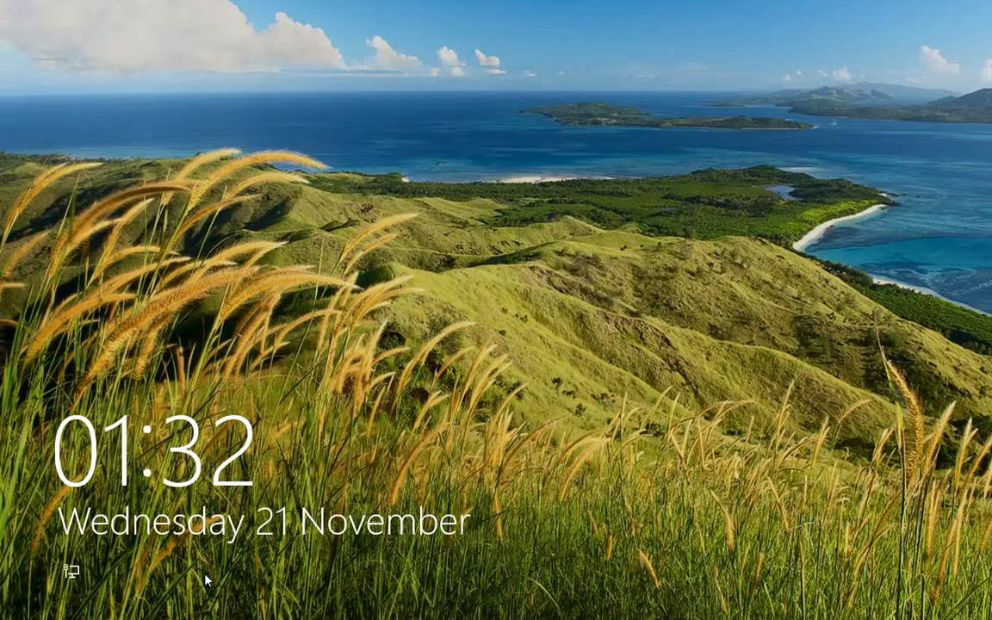
mouse_move(101, 581)
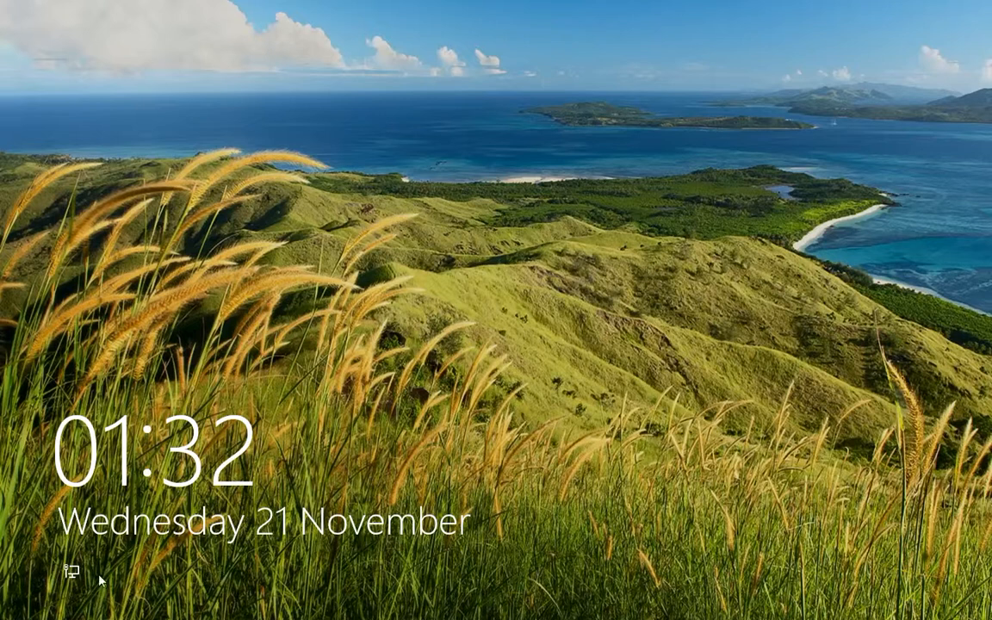
mouse_move(357, 586)
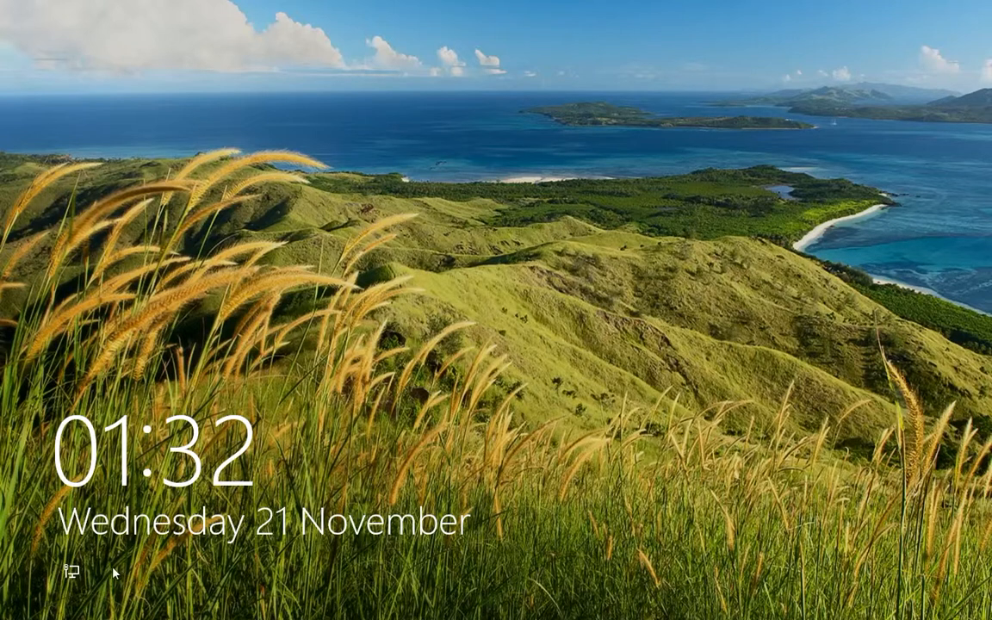
mouse_move(303, 578)
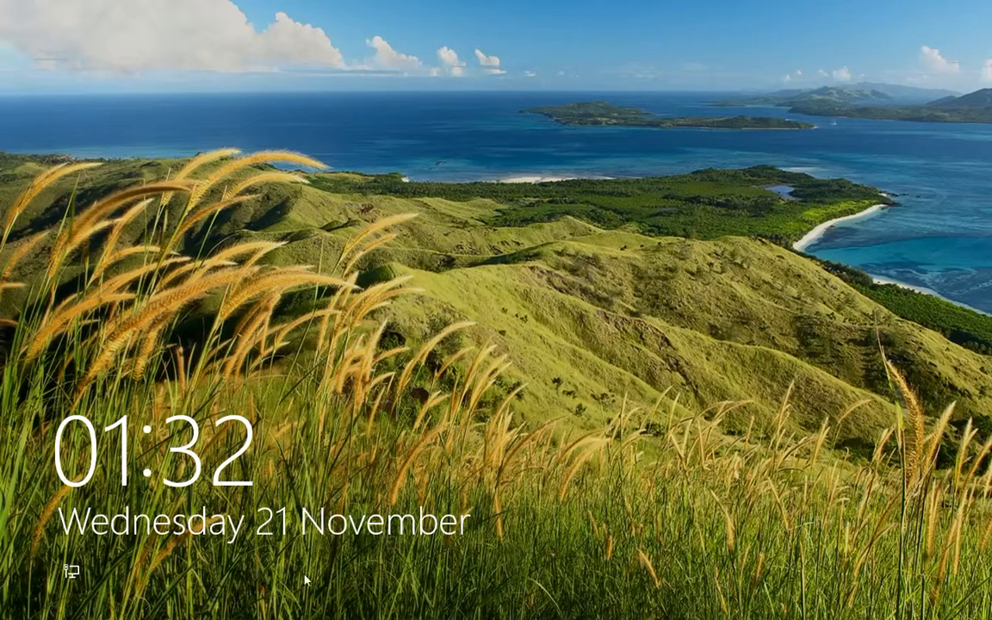
mouse_move(403, 572)
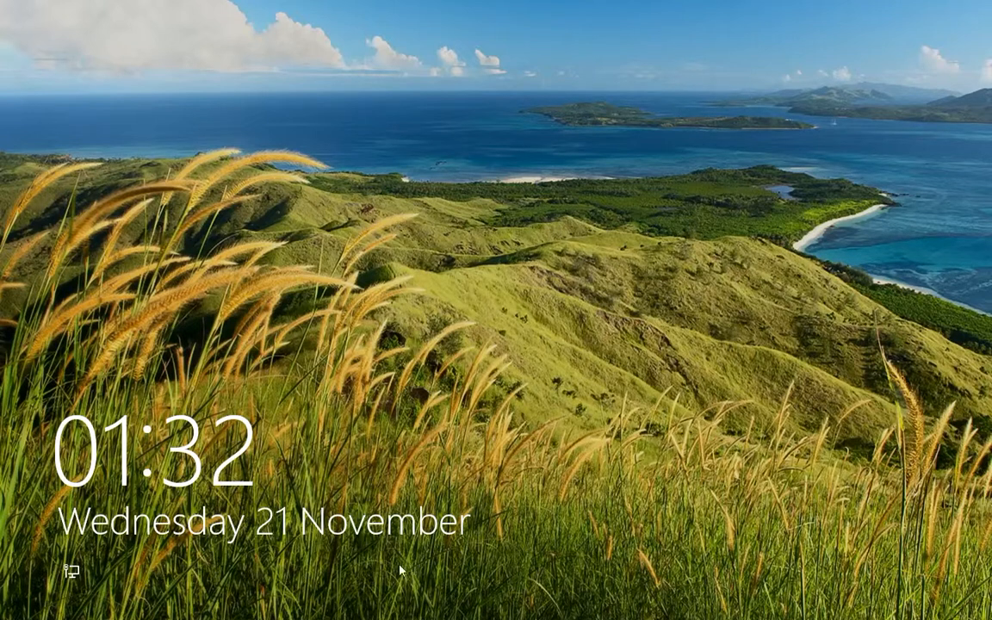
mouse_move(474, 594)
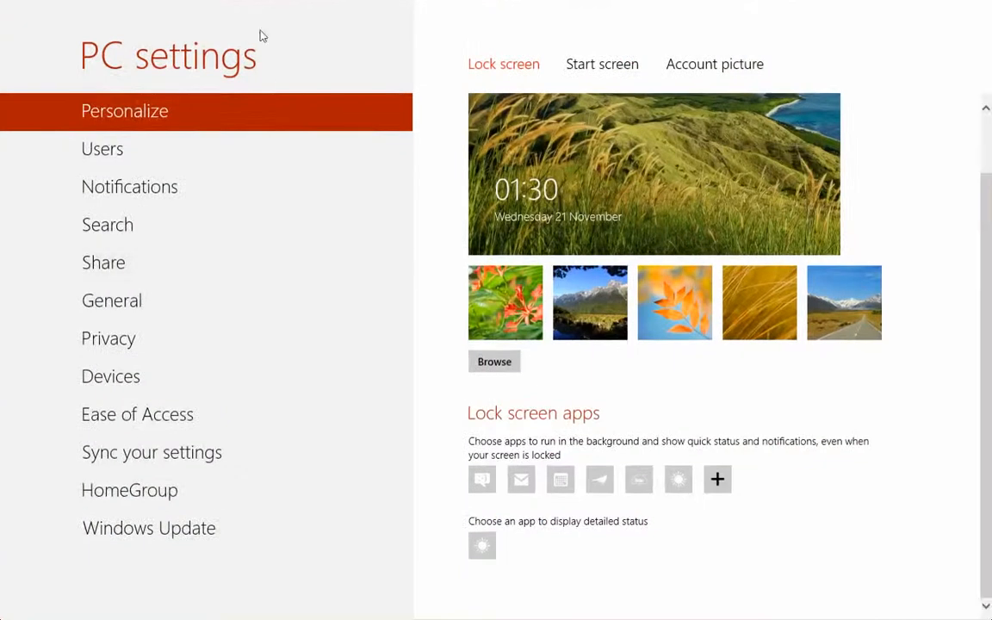
mouse_move(496, 75)
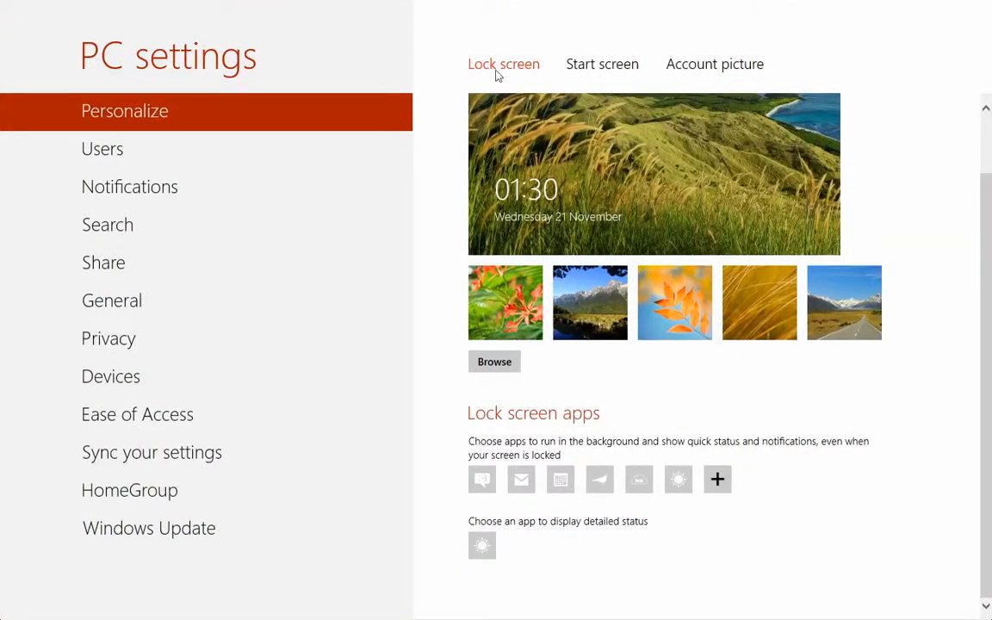
mouse_move(534, 169)
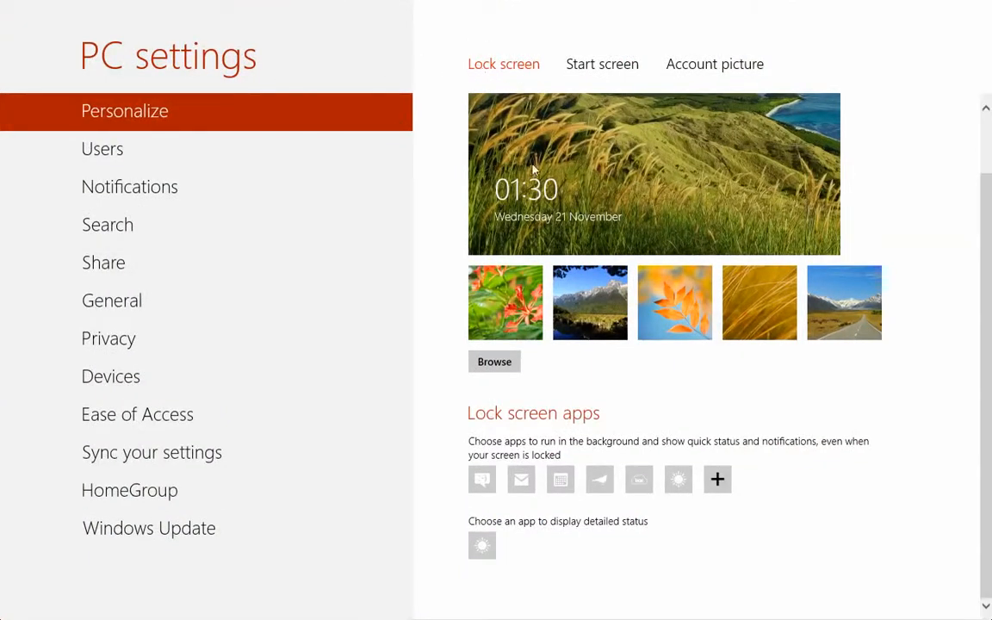
Try the red flower and other pictures, then settle on the orange-leaves lock screen background
left_click(506, 302)
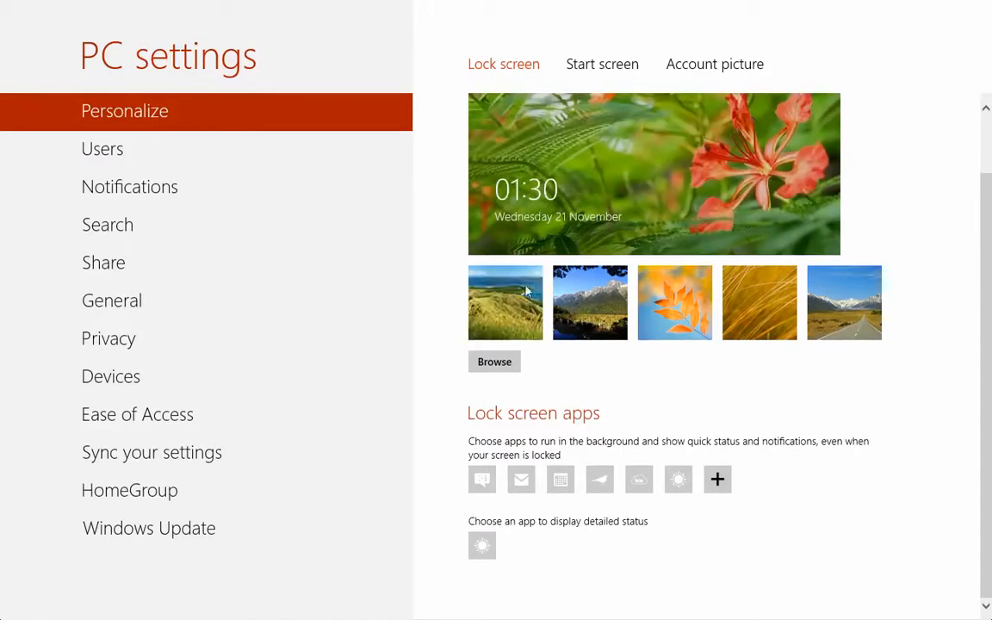
left_click(590, 303)
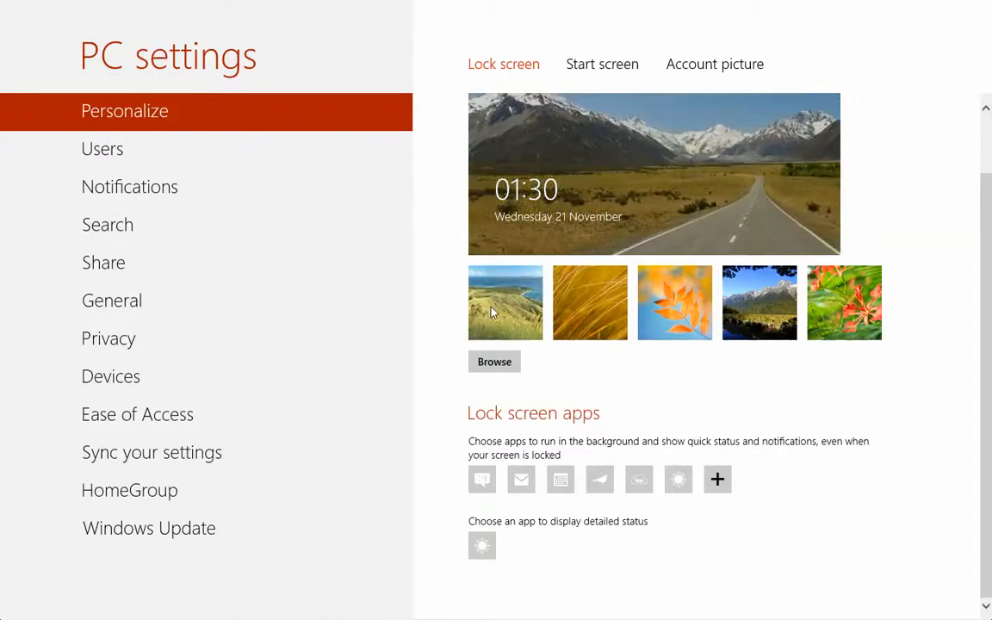
left_click(589, 302)
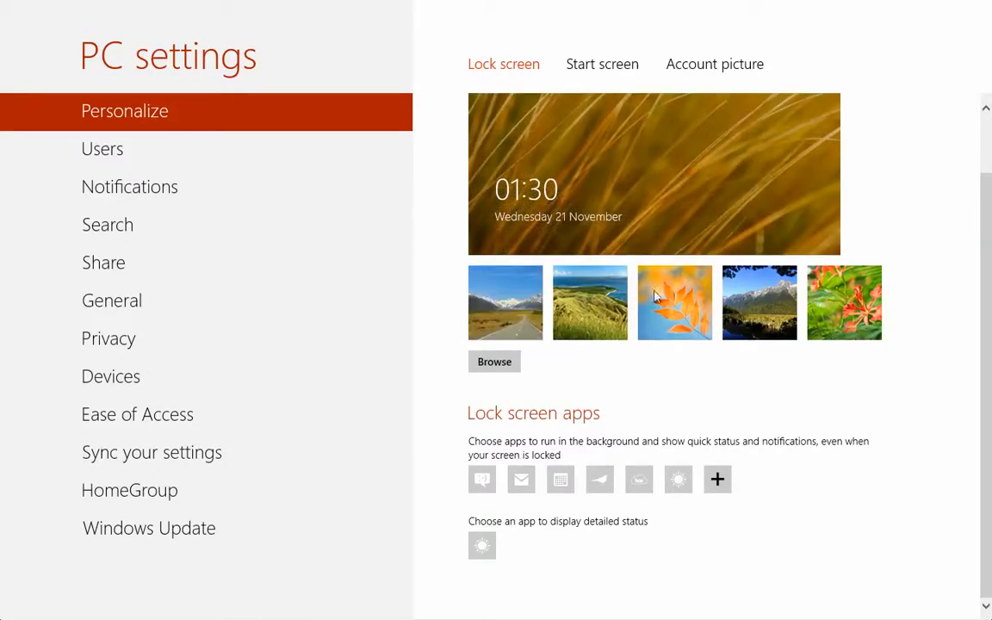
left_click(675, 301)
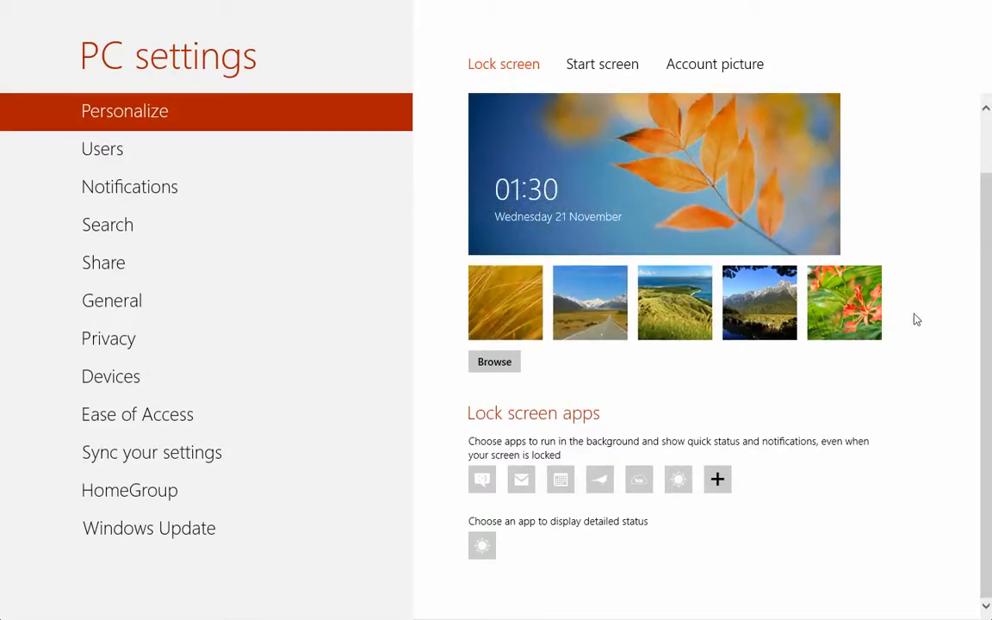
mouse_move(494, 361)
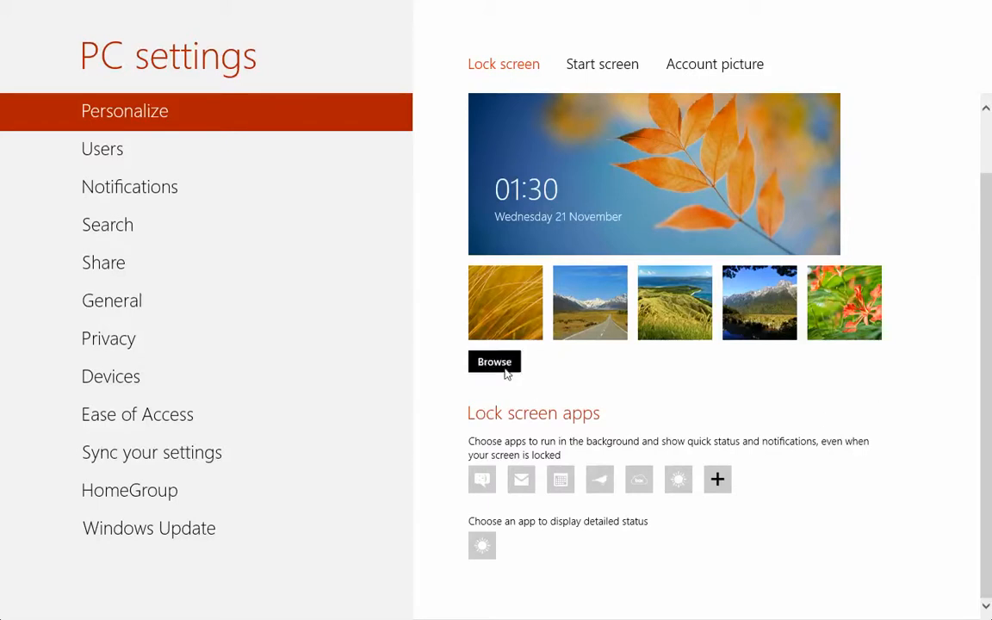
mouse_move(678, 436)
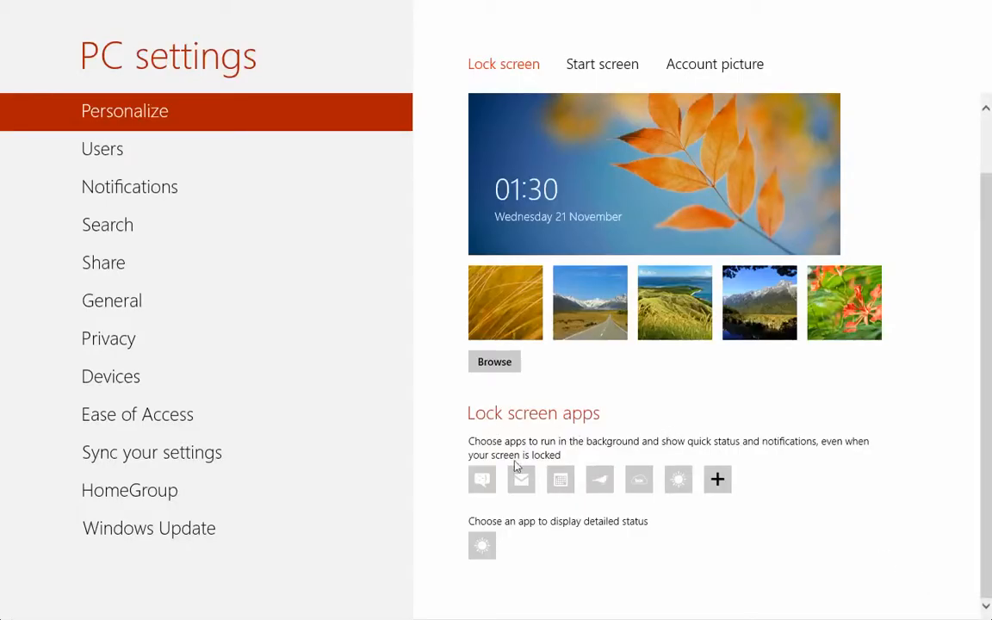
mouse_move(630, 453)
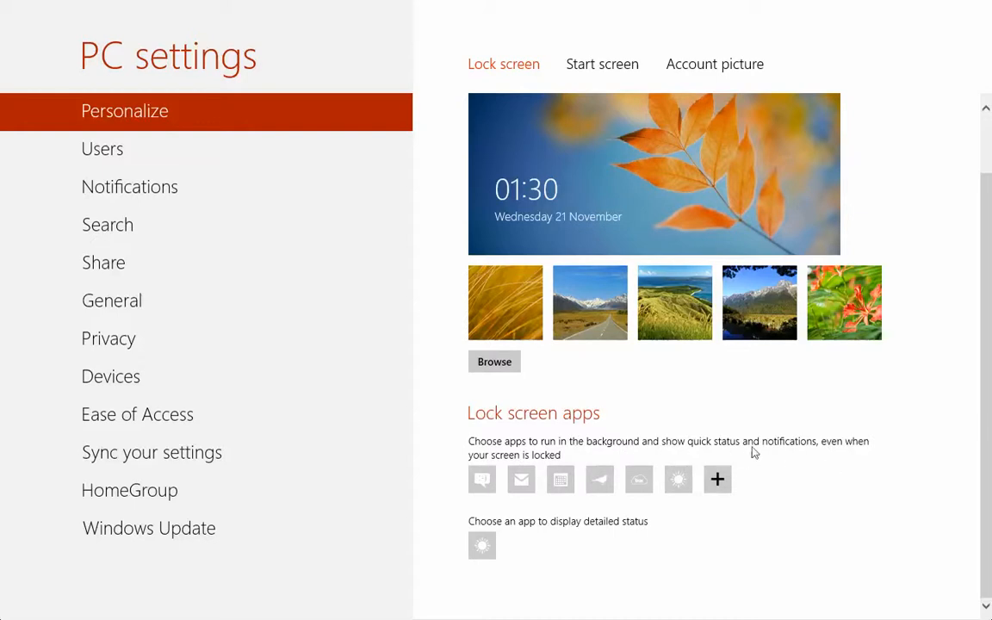
mouse_move(565, 456)
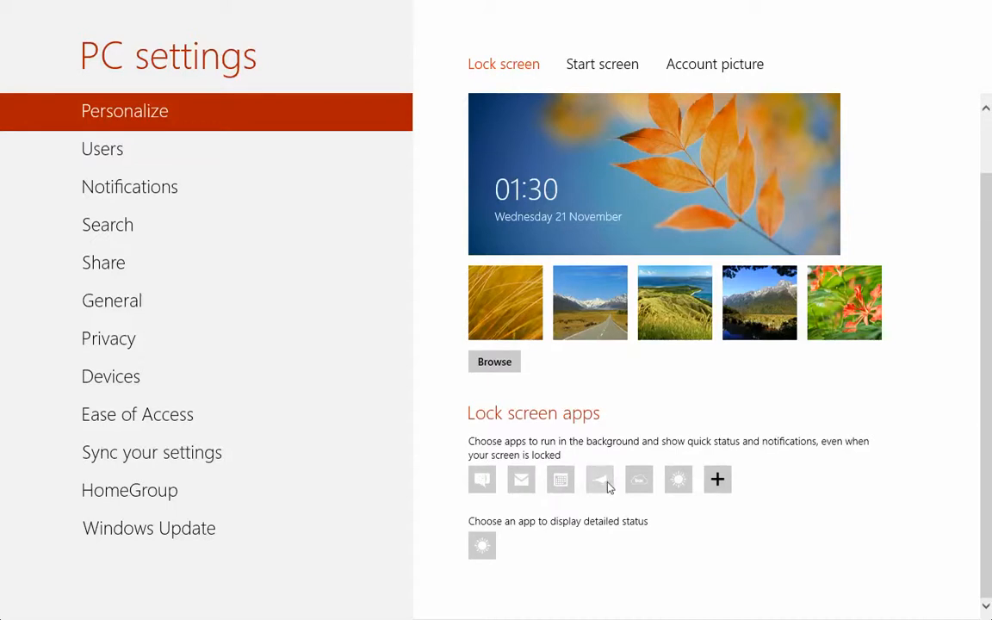
mouse_move(644, 491)
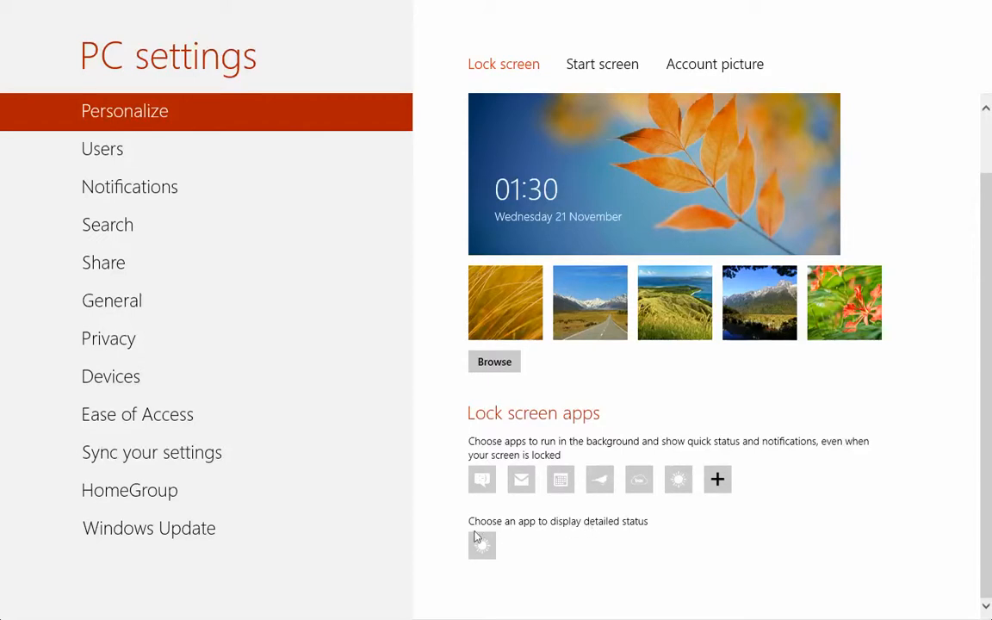
mouse_move(597, 517)
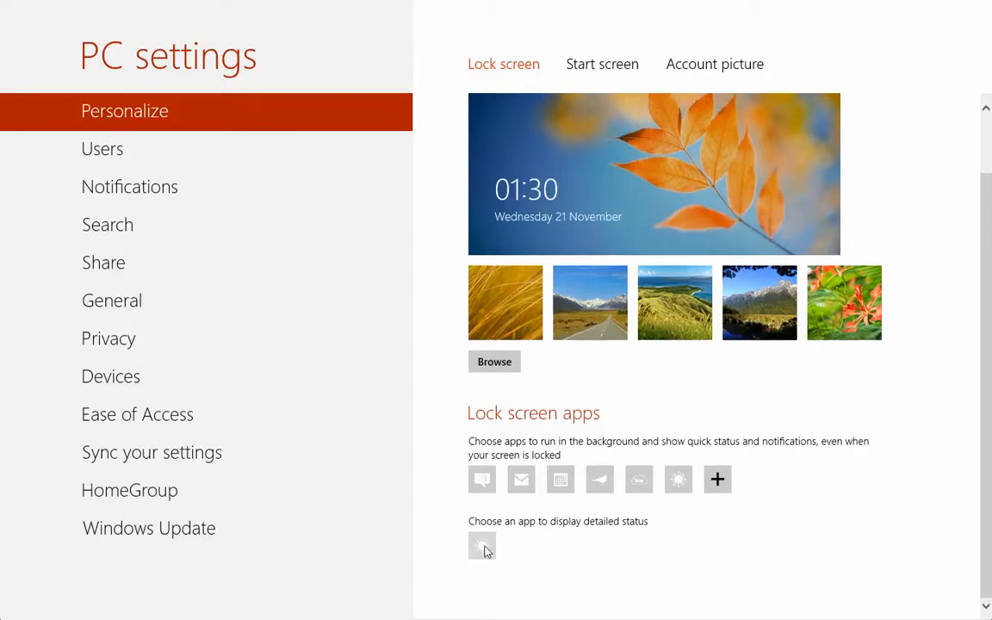
mouse_move(489, 501)
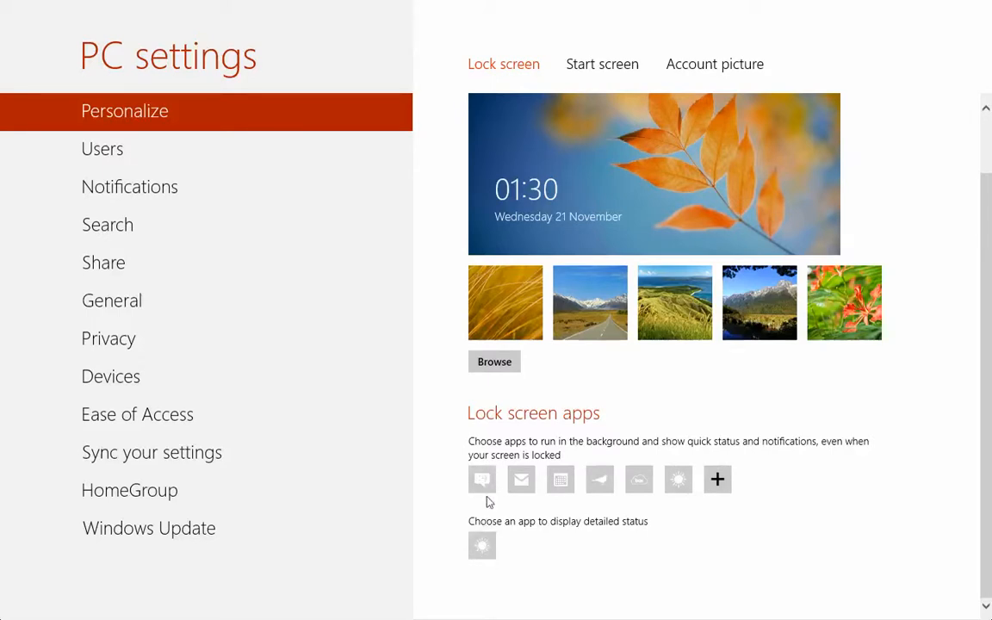
Pick a new app from the Choose an app list for detailed lock screen status
left_click(483, 545)
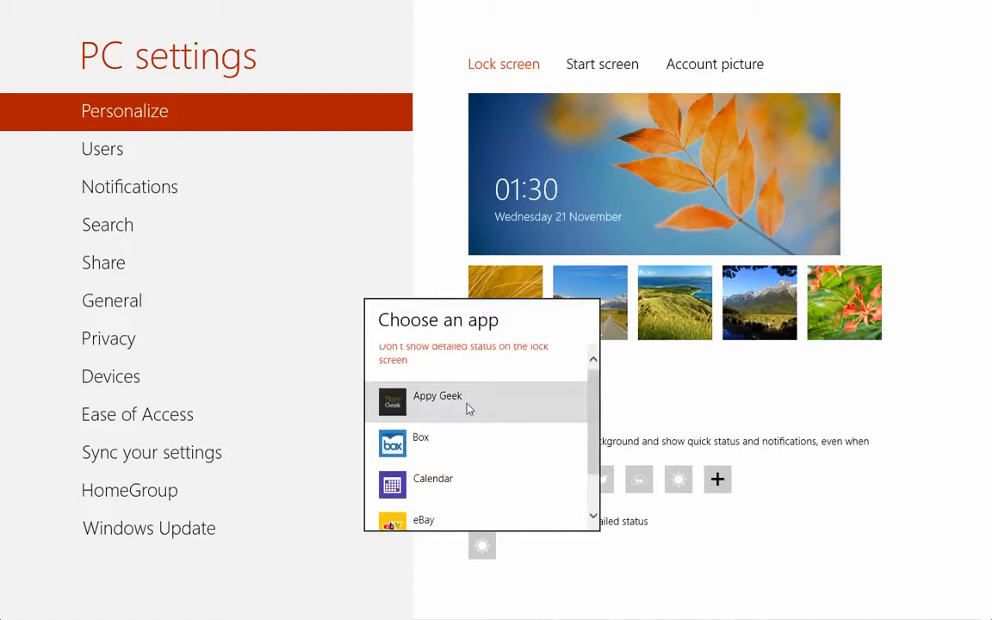
left_click(436, 401)
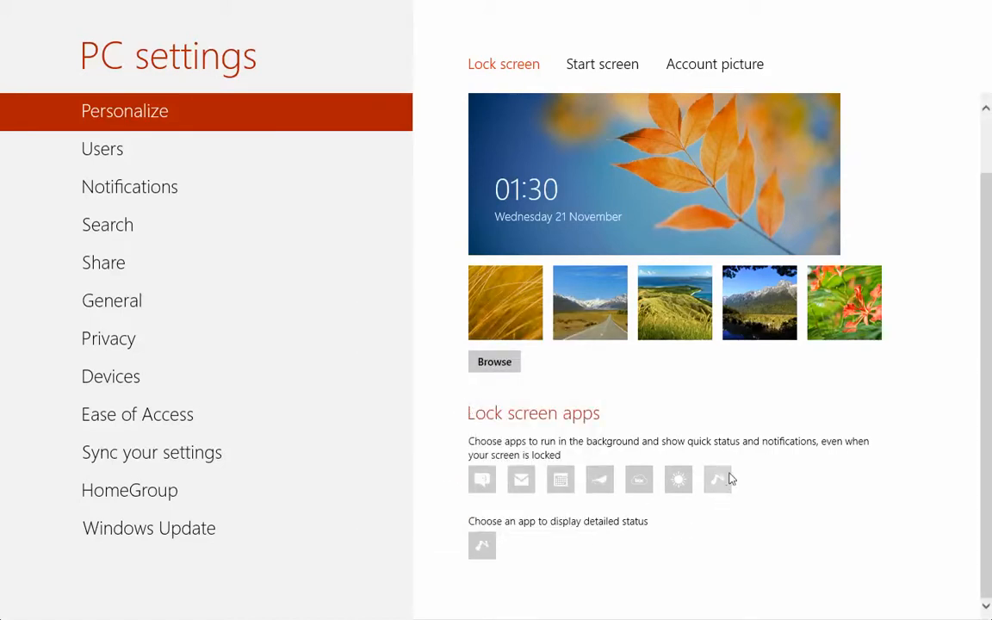
mouse_move(678, 492)
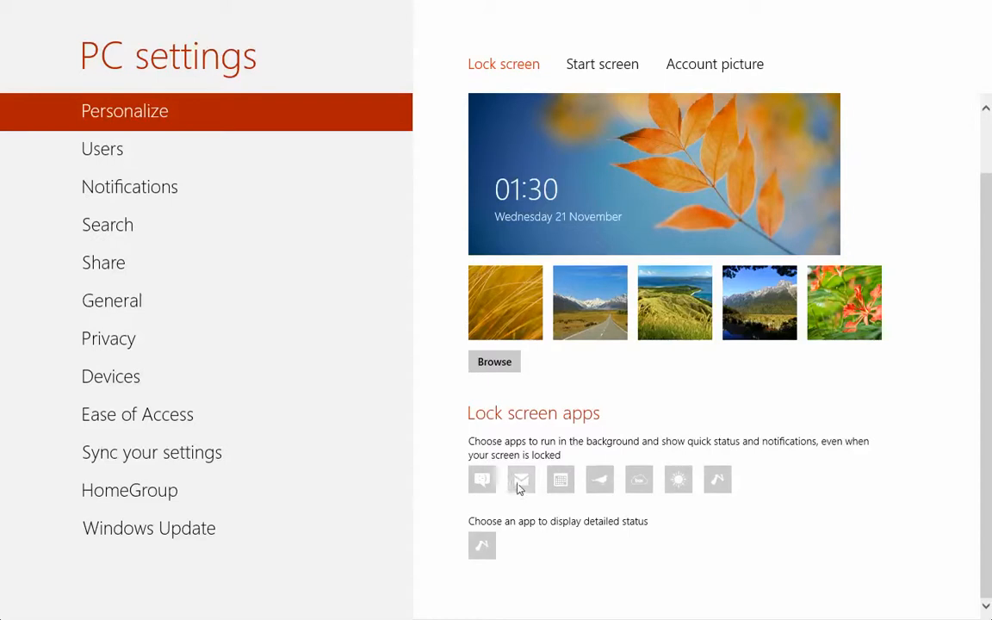
mouse_move(603, 492)
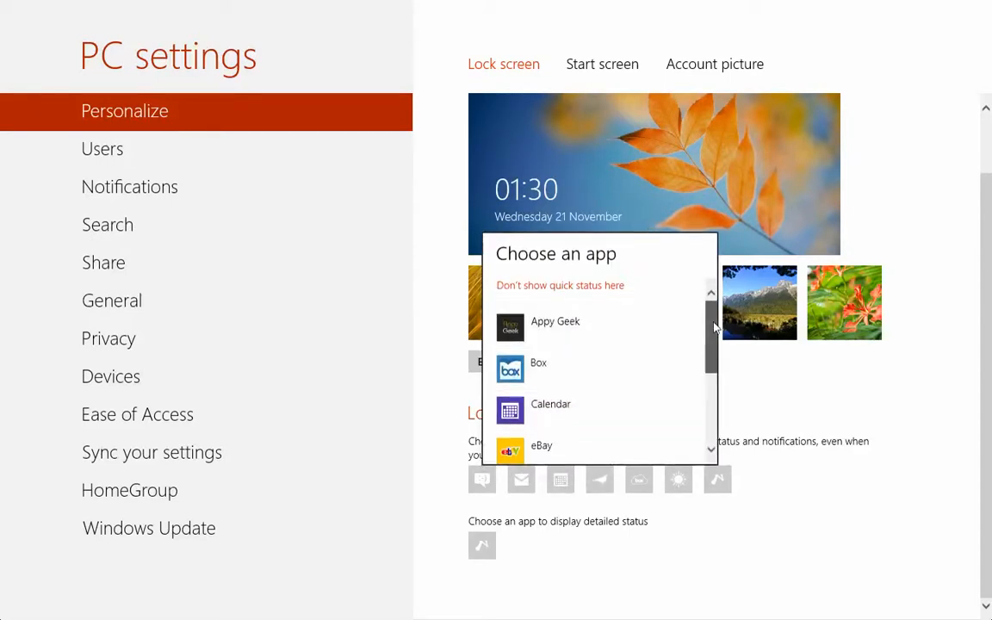
Scroll through the Choose an app list for the fourth lock screen app slot
scroll("down", 3)
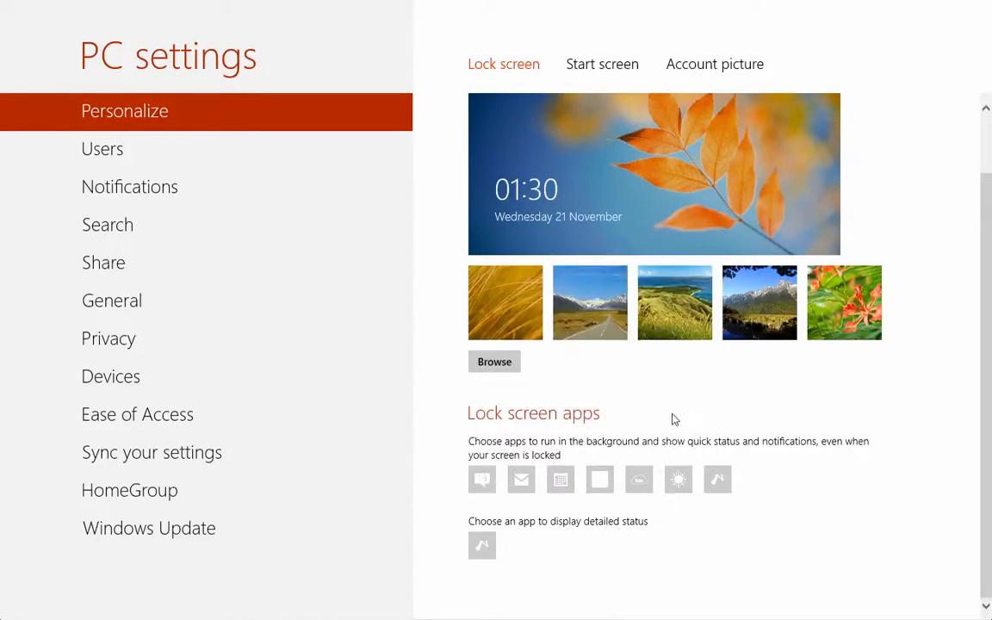
mouse_move(732, 445)
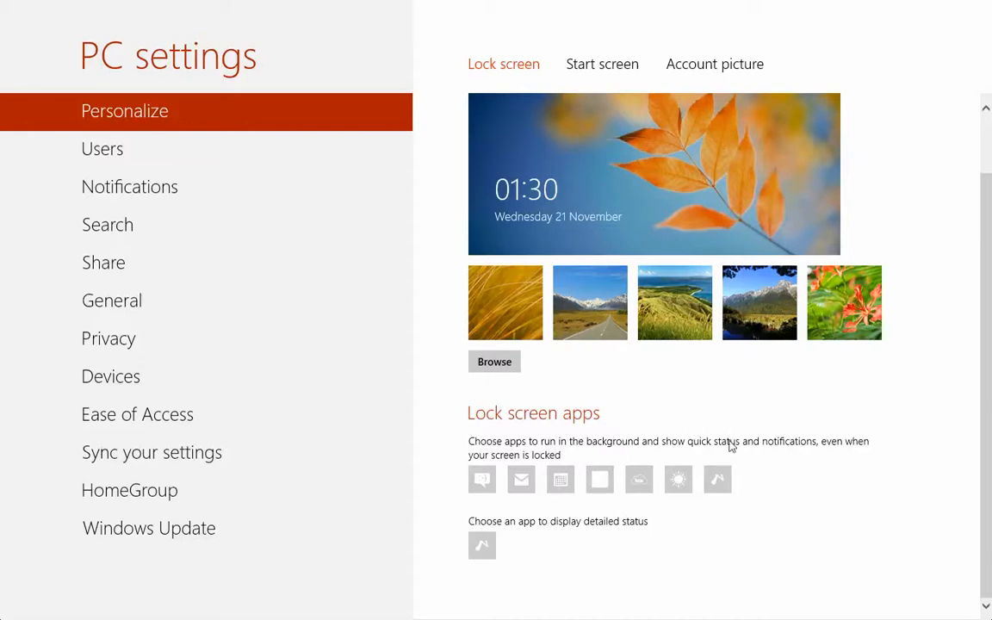
mouse_move(822, 201)
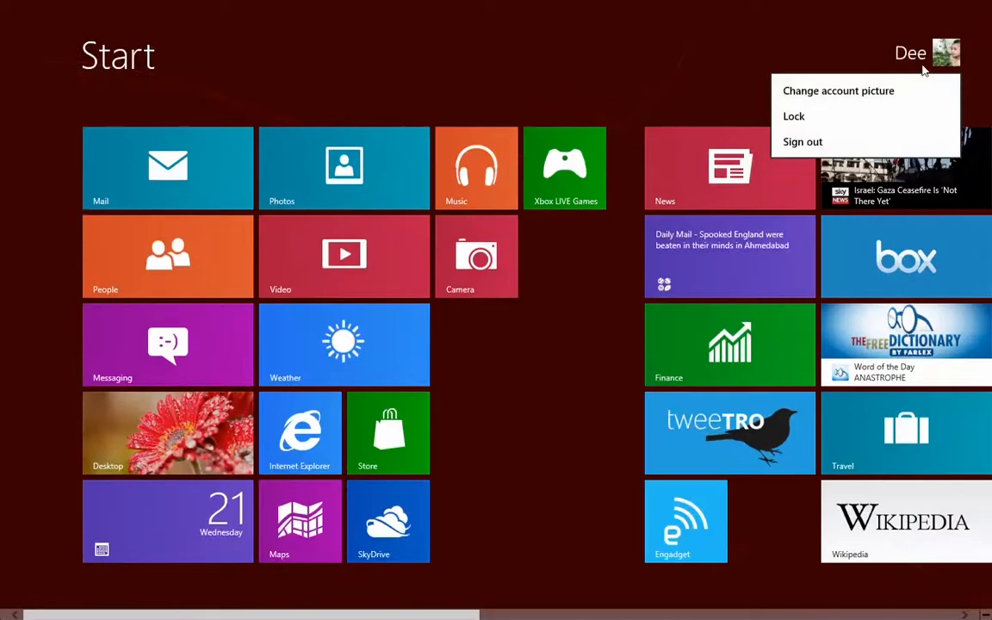
Lock the PC to view the orange-leaves lock screen
left_click(793, 117)
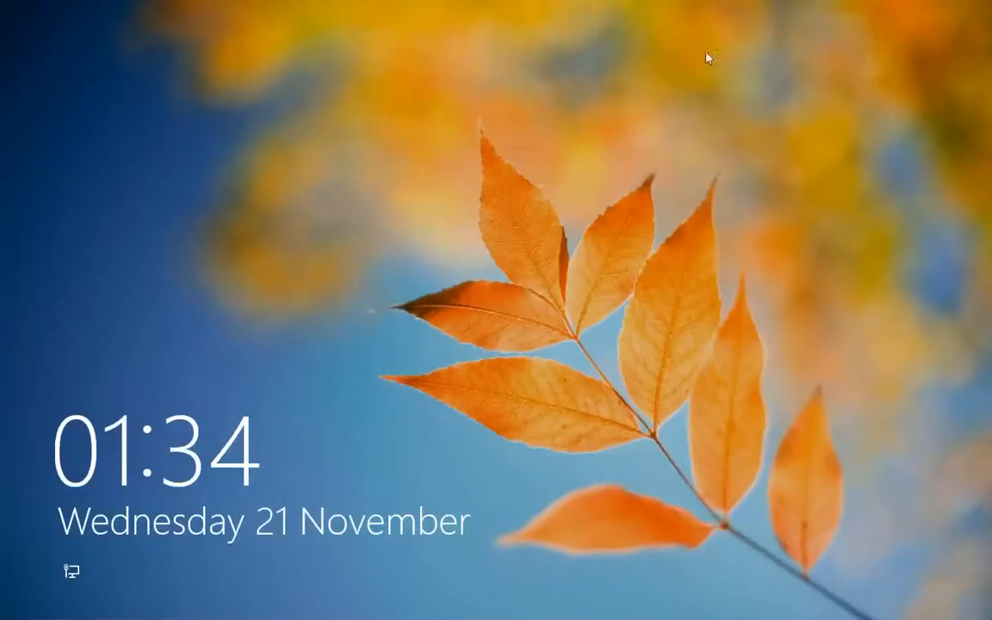
mouse_move(478, 517)
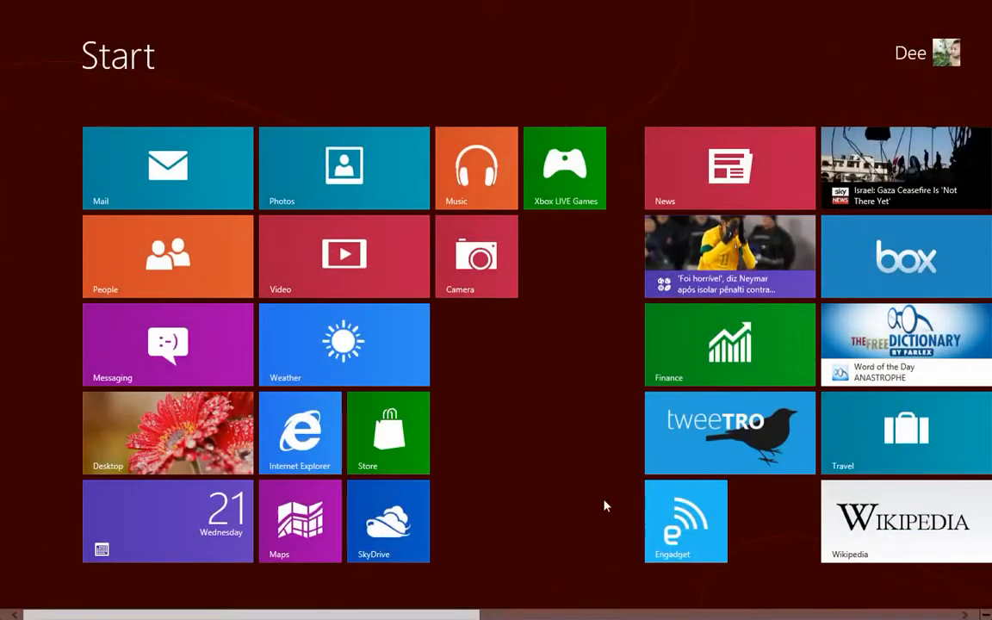
mouse_move(491, 371)
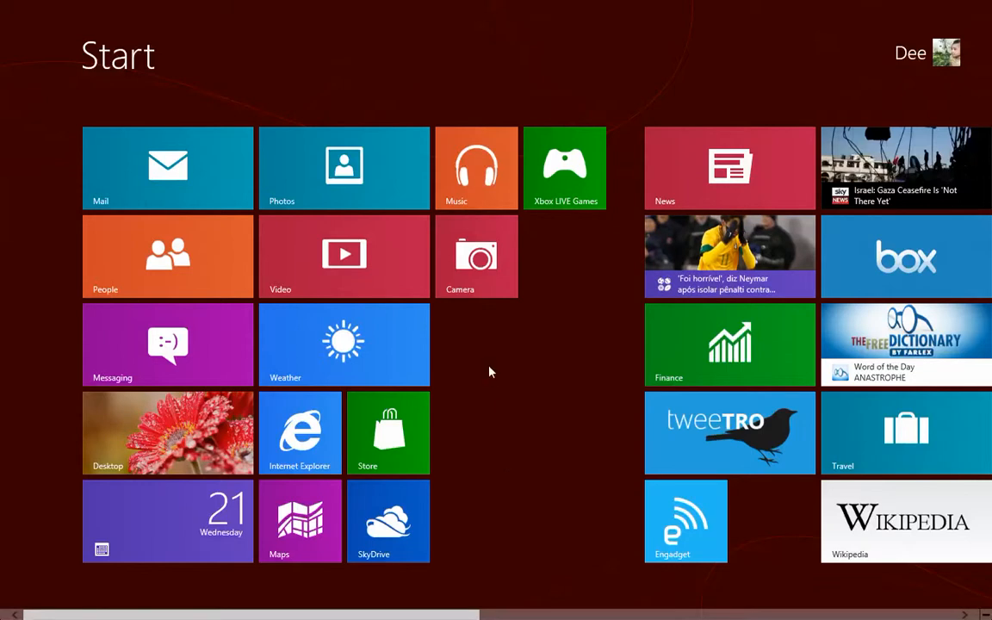